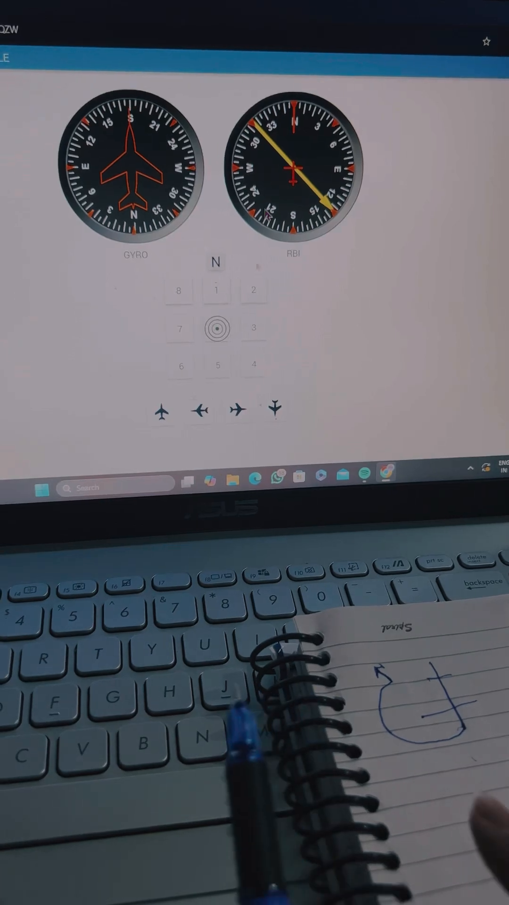
- Choose the south-facing (nose-down) aircraft orientation matching the GYRO heading
{"action": "left_click", "coordinate": [275, 410]}
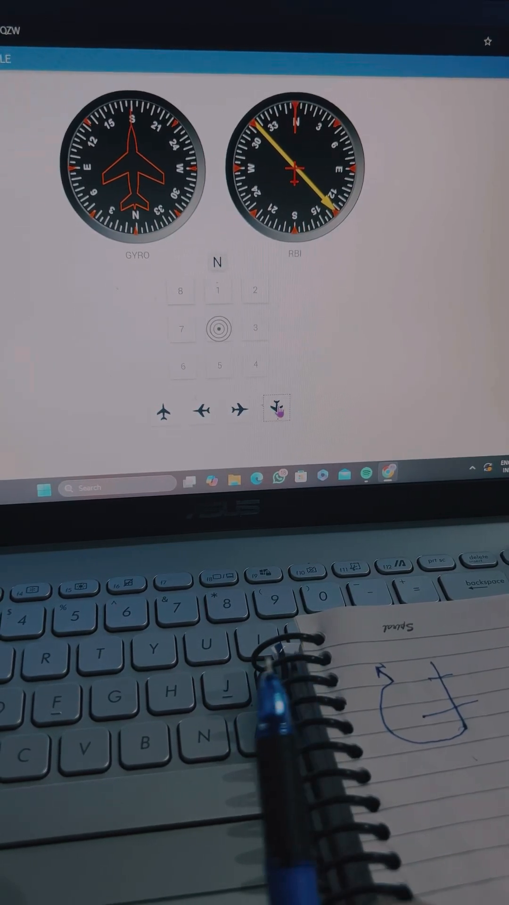